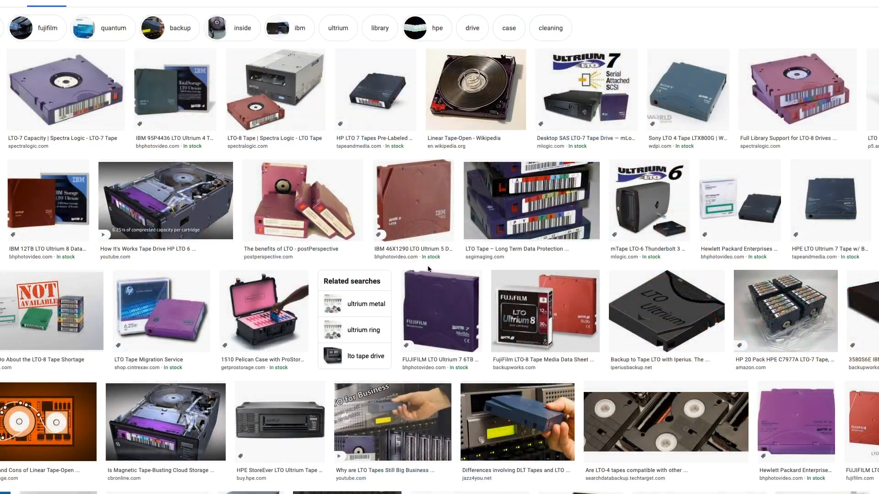
# - Scroll down through the Google Images grid of LTO tape cartridge results
pyautogui.scroll(-3)
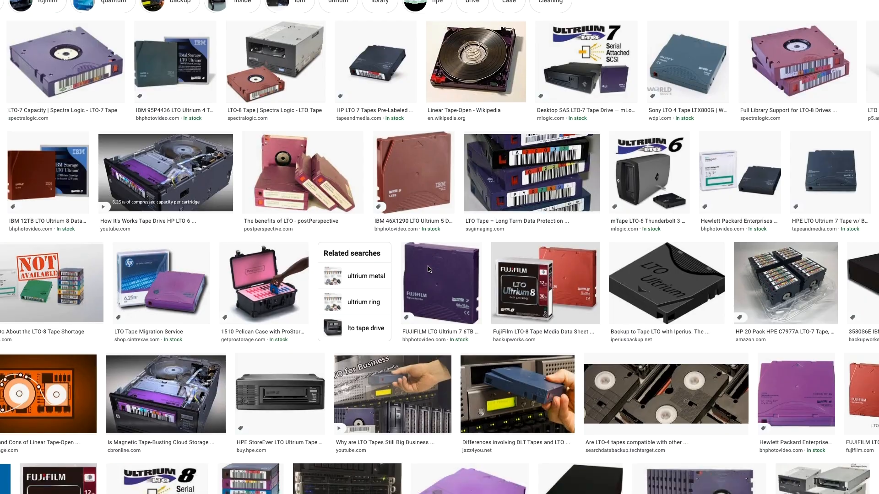
pyautogui.scroll(-3)
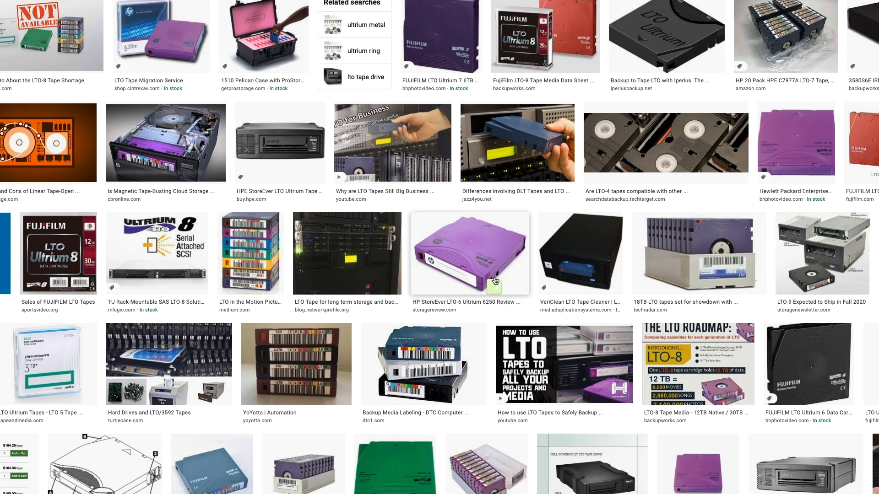
pyautogui.scroll(-3)
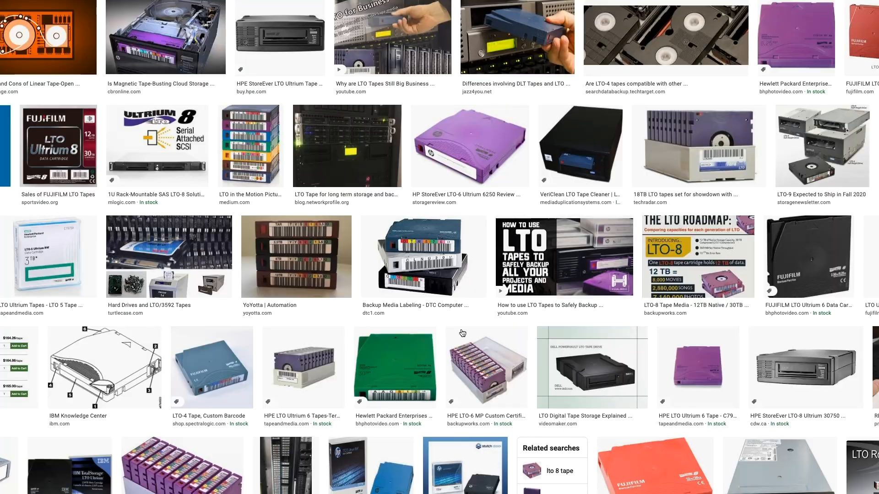
pyautogui.moveTo(308, 356)
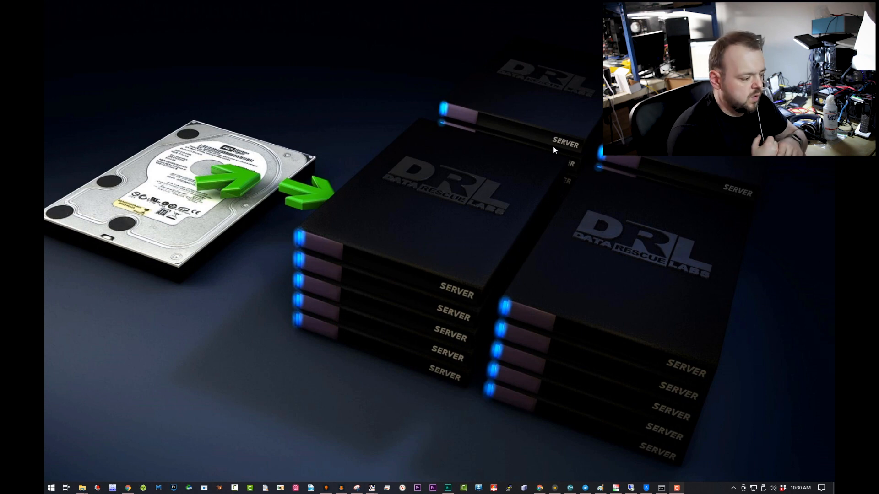
pyautogui.moveTo(621, 457)
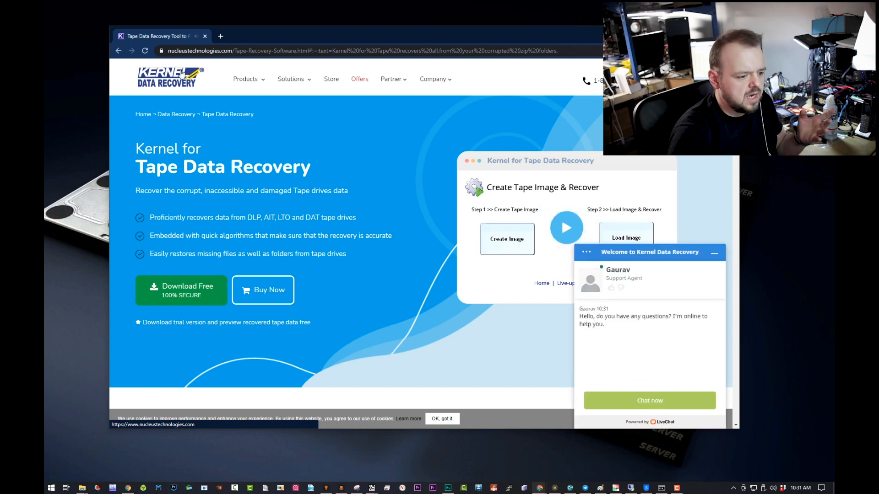
# - Leave the Kernel tape recovery page for the Remote Desktop Connection dialog
pyautogui.click(714, 252)
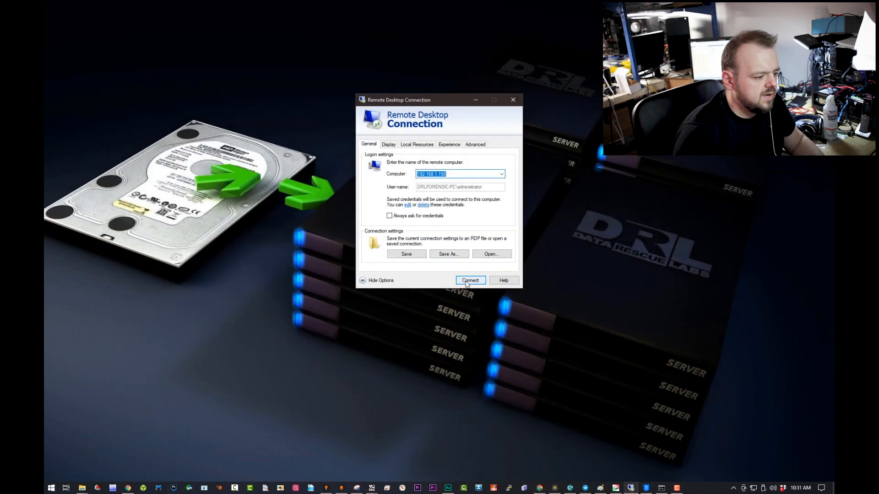
# - Connect to the remote Windows Server 2012 R2 desktop hosting Veritas Backup Exec
pyautogui.click(470, 280)
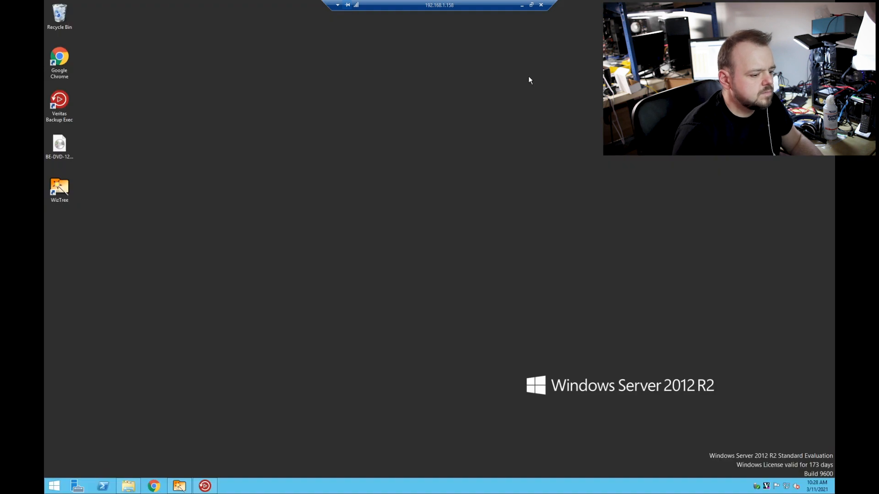
pyautogui.moveTo(506, 198)
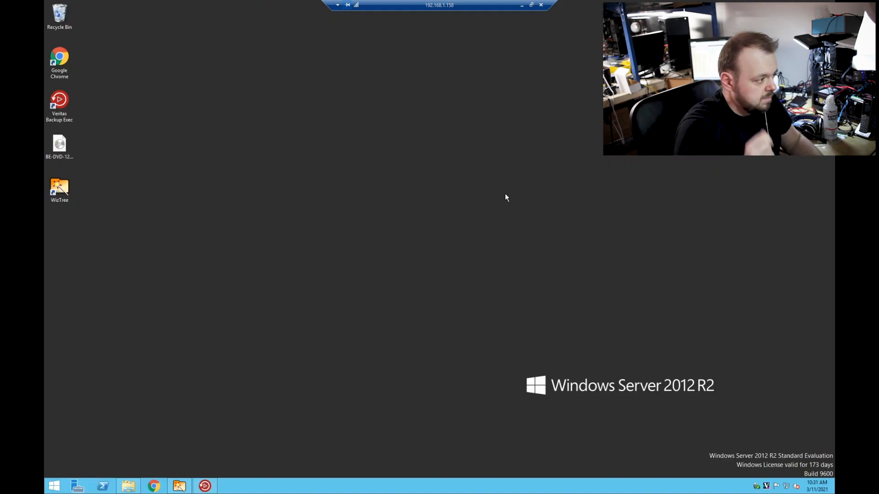
pyautogui.moveTo(208, 455)
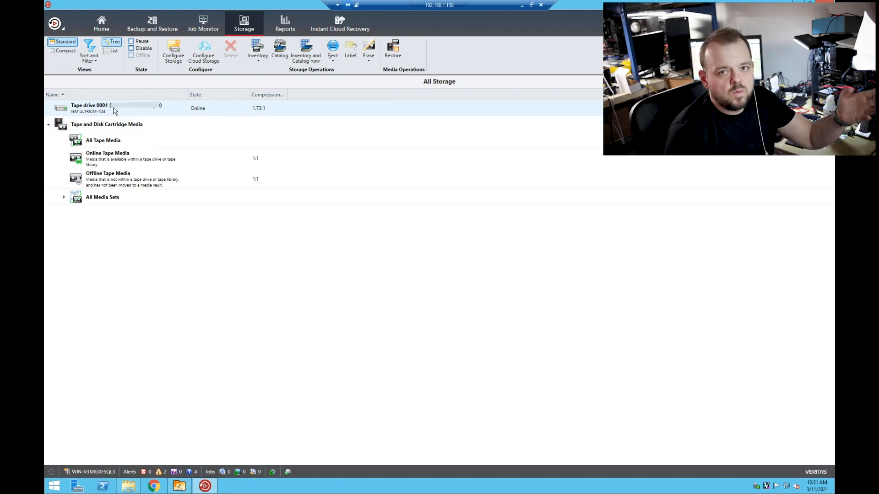
pyautogui.moveTo(205, 101)
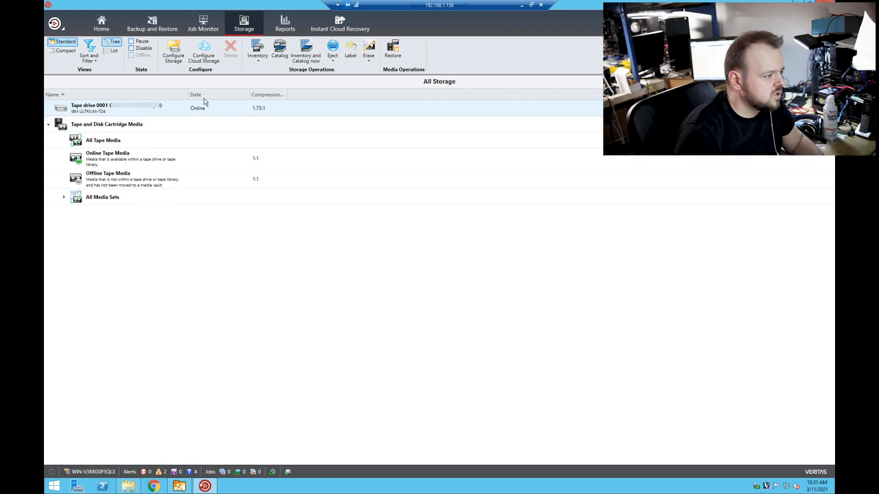
pyautogui.moveTo(256, 116)
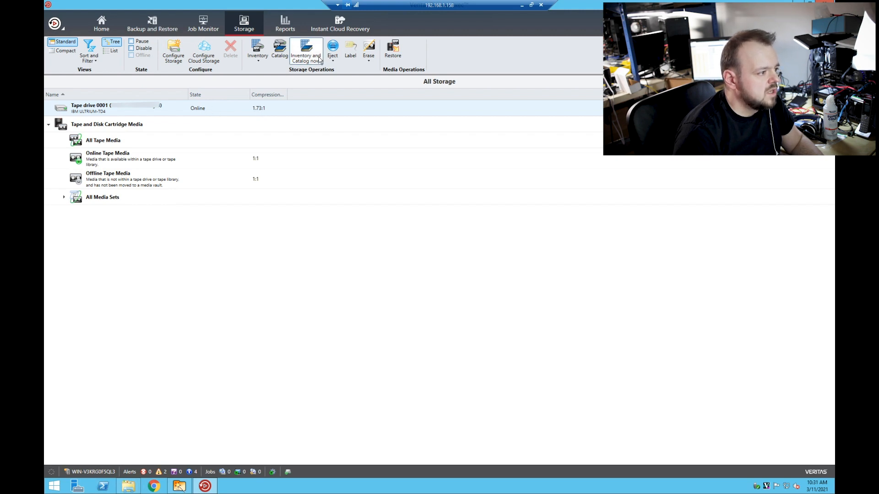
pyautogui.moveTo(316, 61)
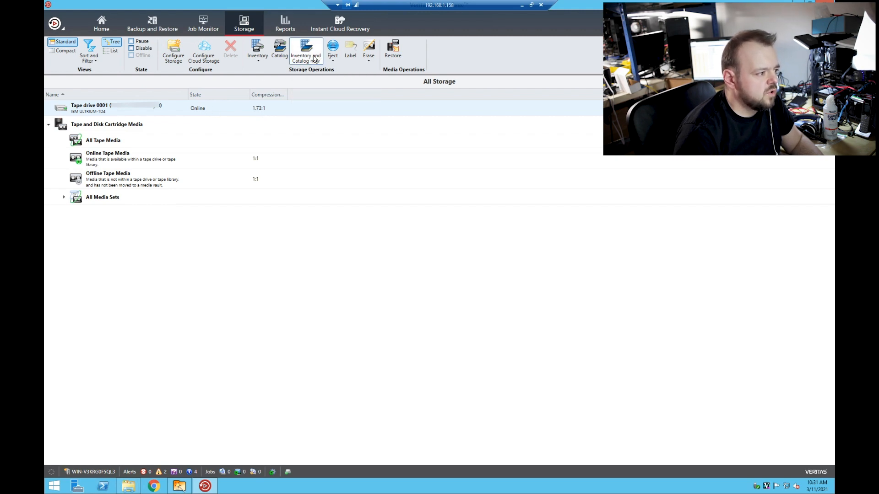
pyautogui.moveTo(348, 163)
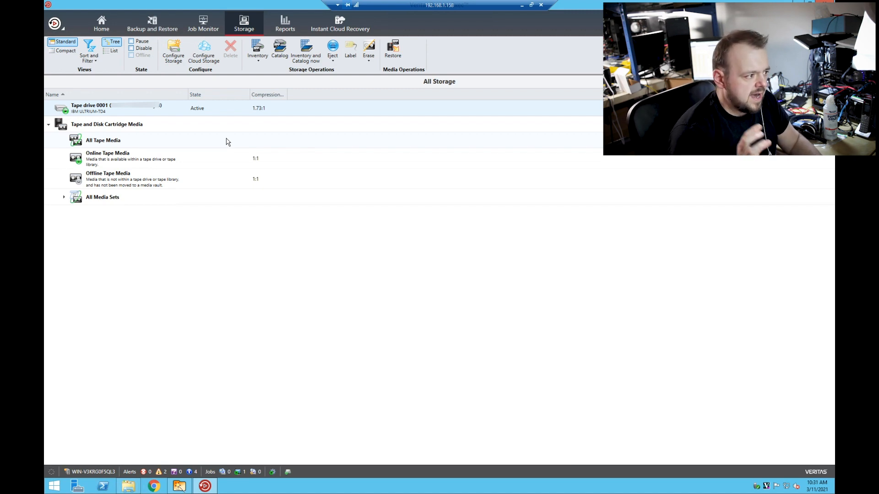
# - Show the Backup and Restore servers list with their backup status
pyautogui.click(152, 23)
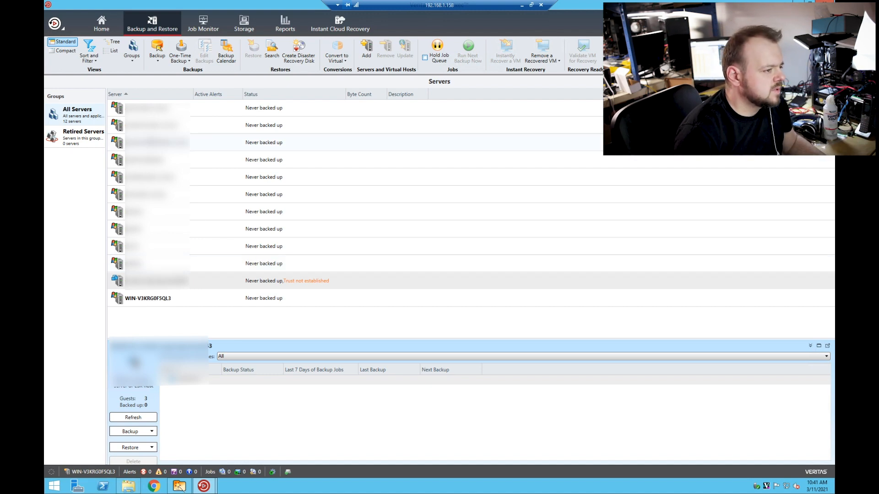
pyautogui.moveTo(322, 33)
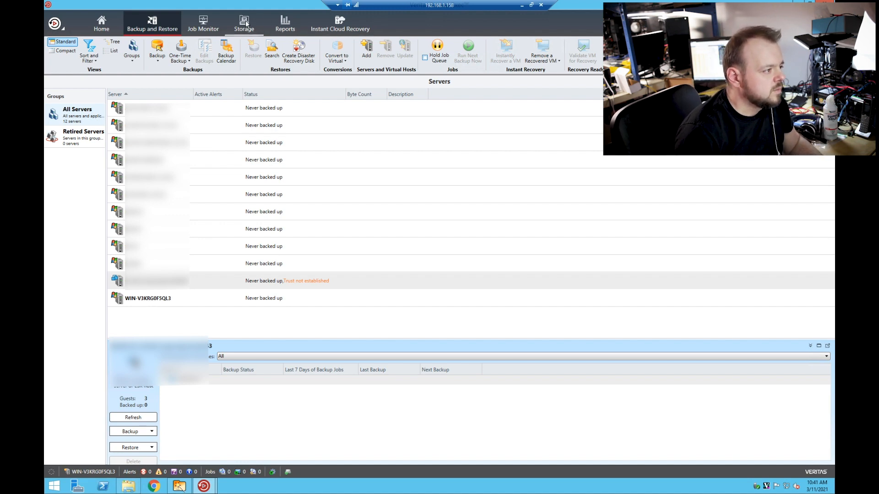
# - Return to the Storage overview showing Tape drive 0001 online at 1.64:1 compression
pyautogui.click(243, 24)
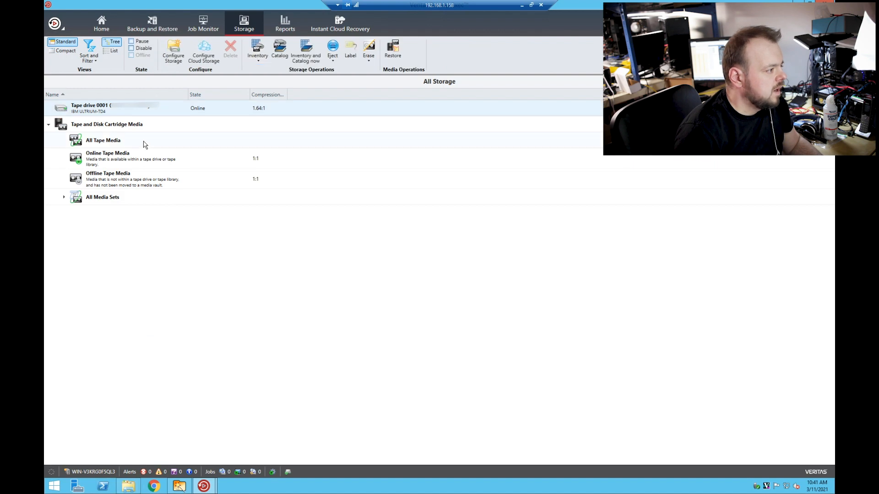
pyautogui.moveTo(126, 109)
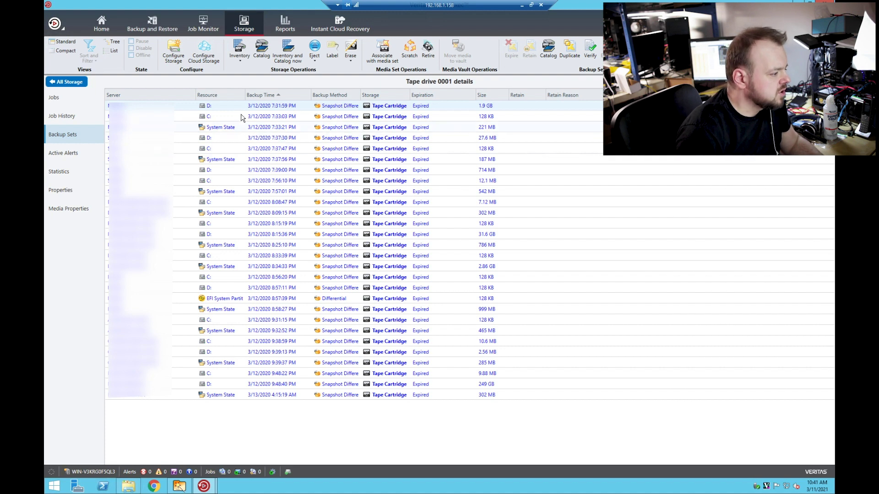
pyautogui.moveTo(246, 213)
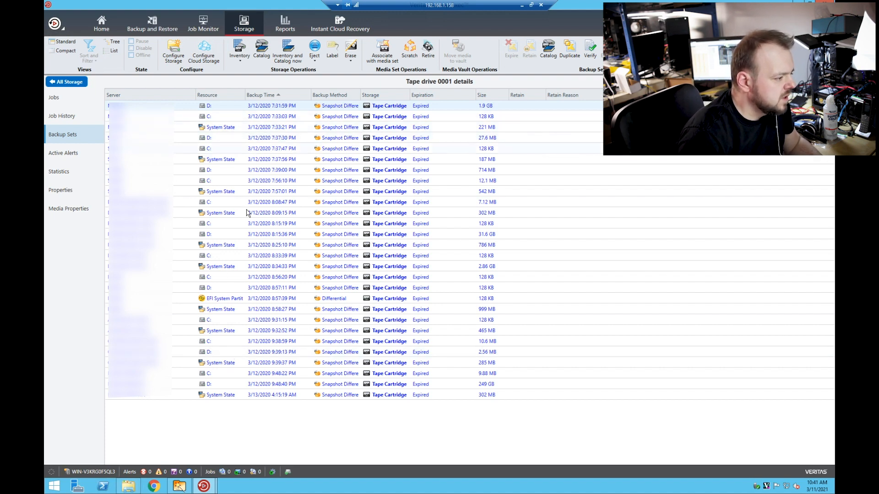
pyautogui.moveTo(239, 128)
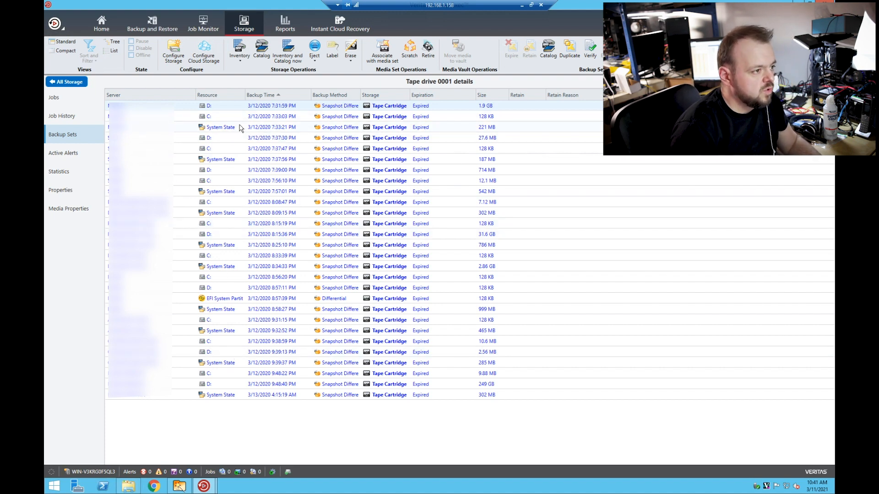
pyautogui.moveTo(155, 34)
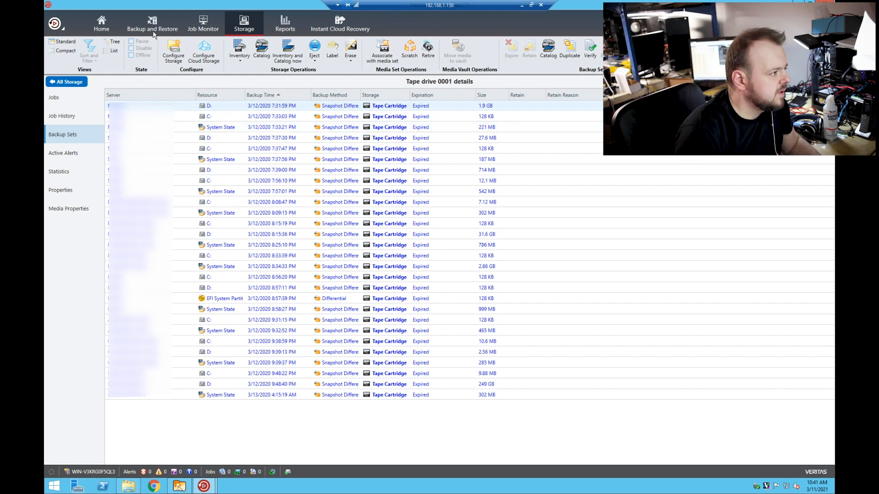
# - Expand the D: backup sets and start a restore from the 3/12/2020 9:39:13 PM set
pyautogui.click(152, 22)
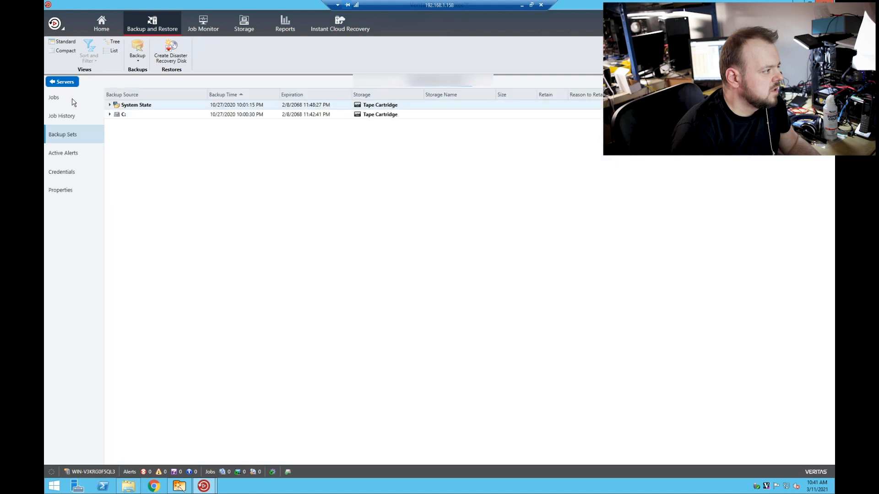
pyautogui.click(62, 81)
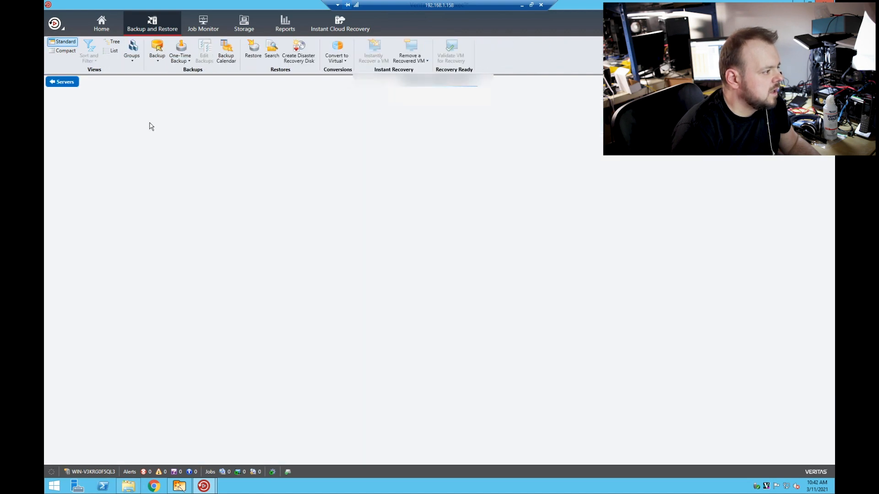
pyautogui.click(63, 134)
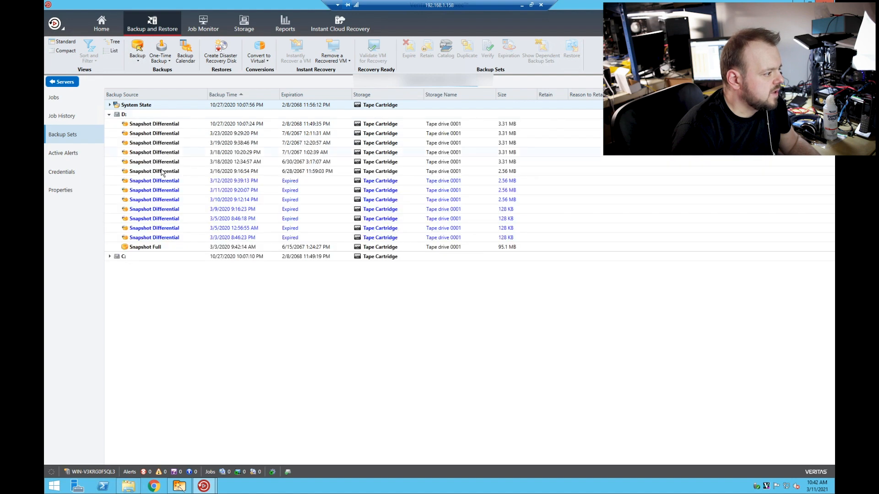
pyautogui.click(154, 181)
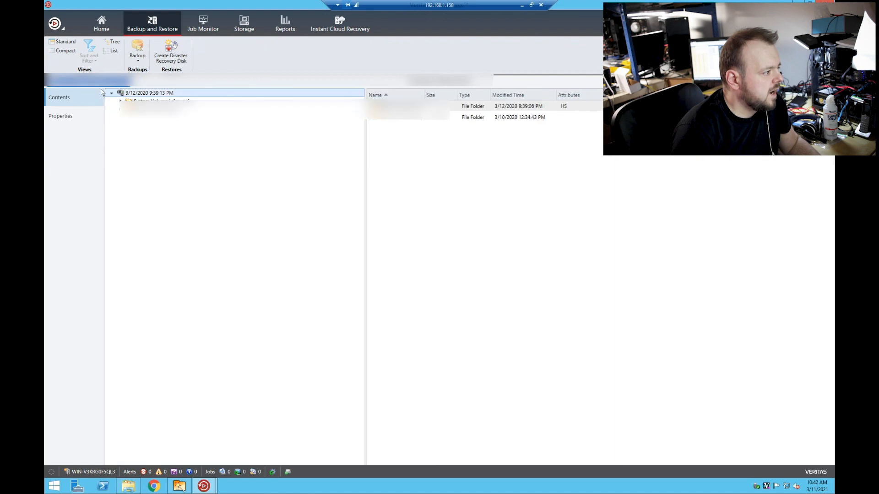
pyautogui.rightClick(153, 180)
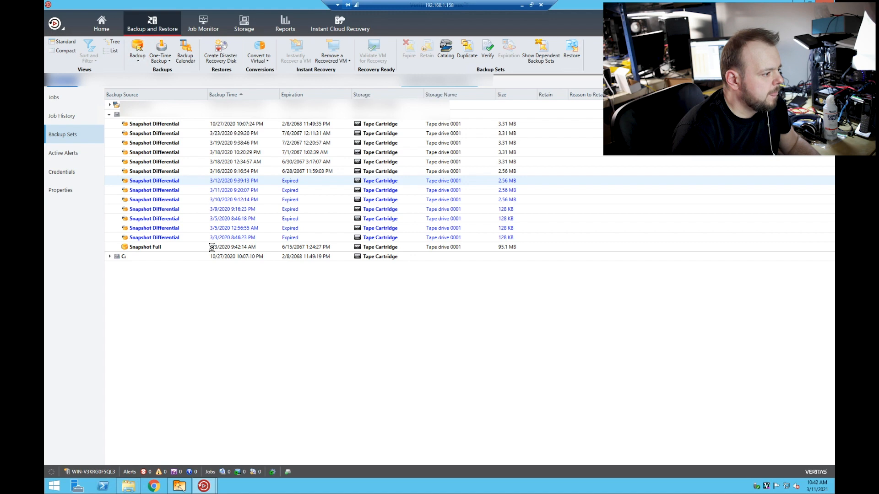
# - Start the backup date range at 2/9/2000 and check the 3/12/2020 9:39:13 PM D: set
pyautogui.click(571, 49)
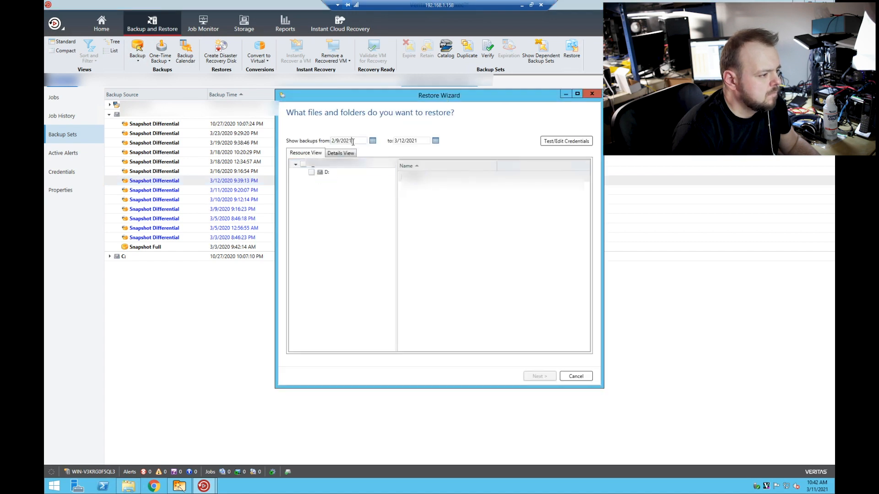
pyautogui.click(372, 141)
pyautogui.write('00')
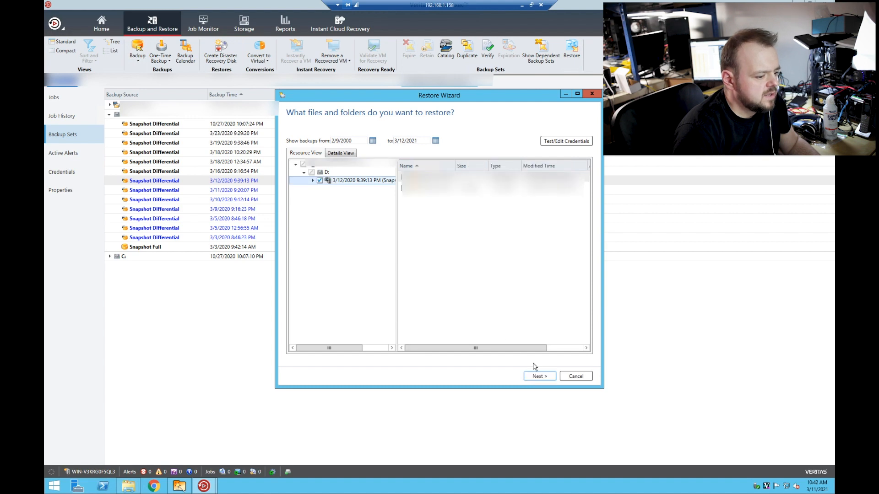
# - Redirect the restore to a different location, a folder on the server's D: drive
pyautogui.click(538, 376)
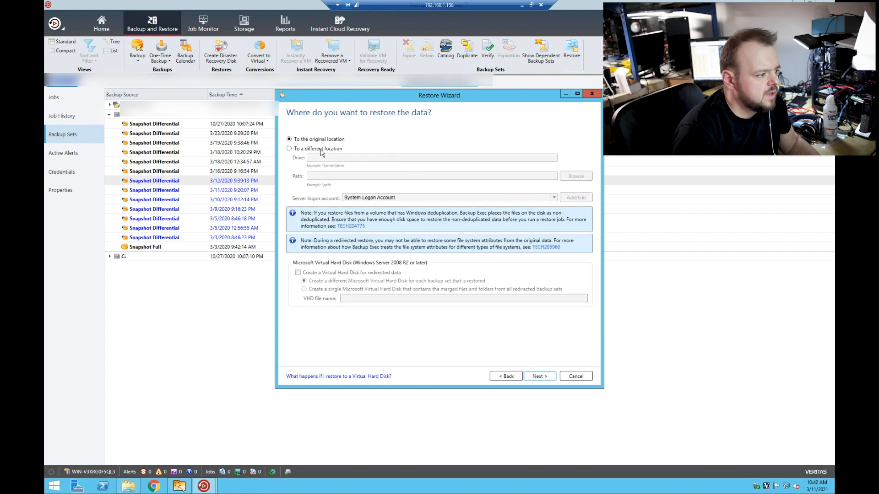
pyautogui.click(290, 148)
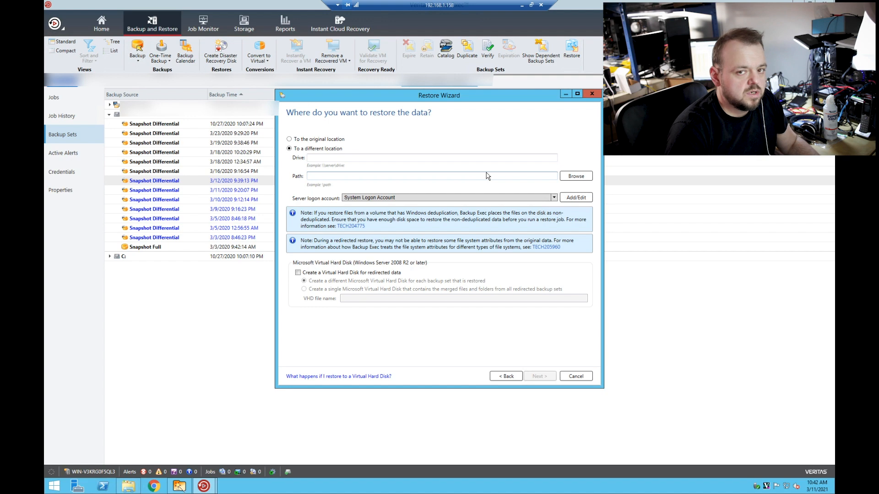
pyautogui.moveTo(536, 171)
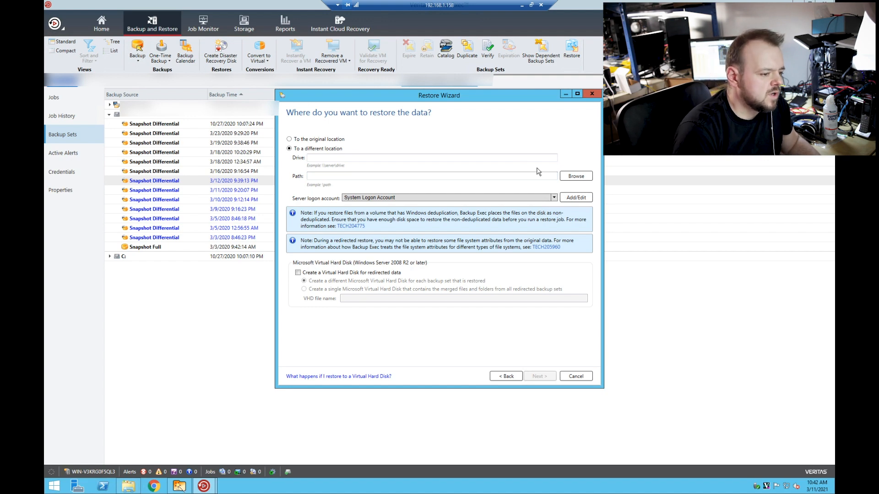
pyautogui.click(575, 176)
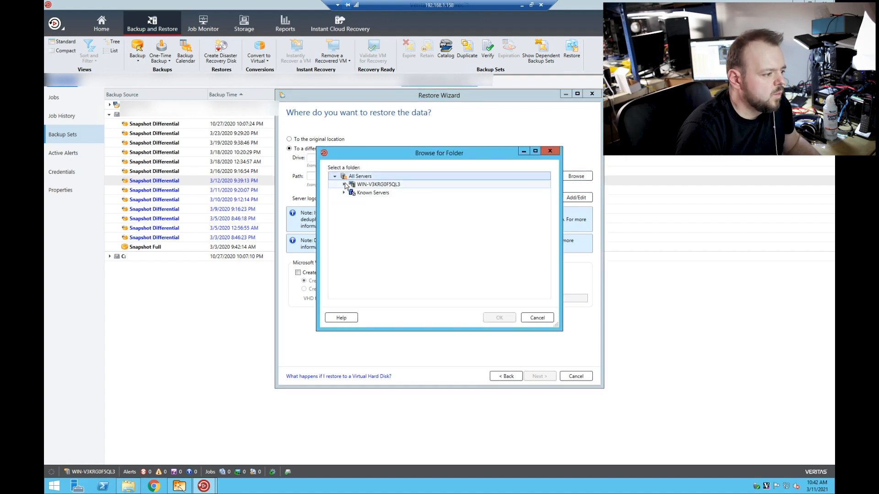
pyautogui.click(344, 184)
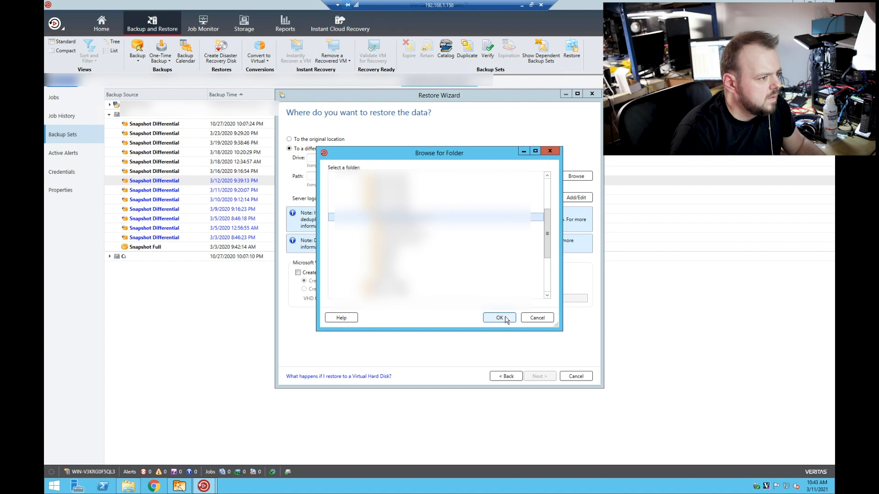
pyautogui.click(498, 318)
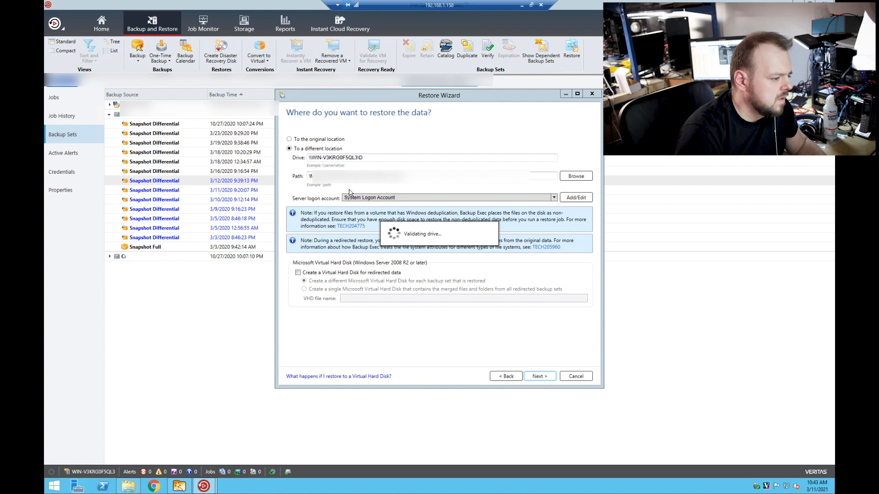
# - Keep default integrity, OS feature, task and schedule options and submit the restore to run now
pyautogui.click(538, 376)
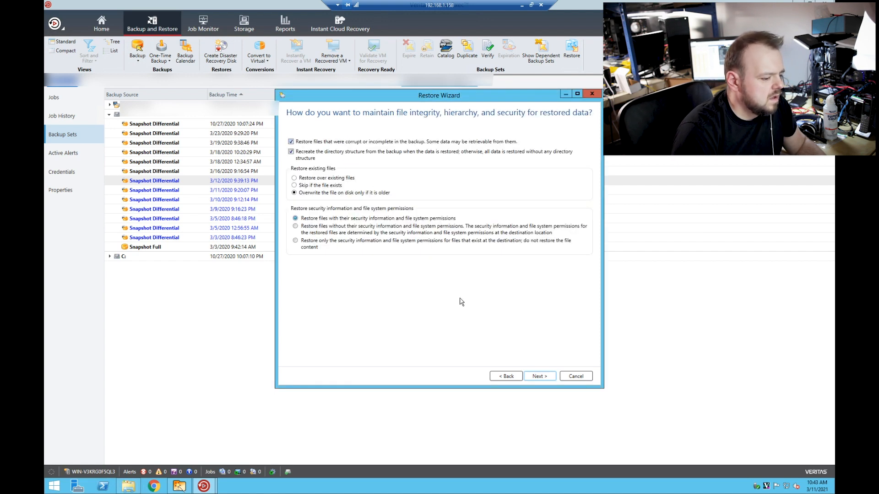
pyautogui.moveTo(538, 377)
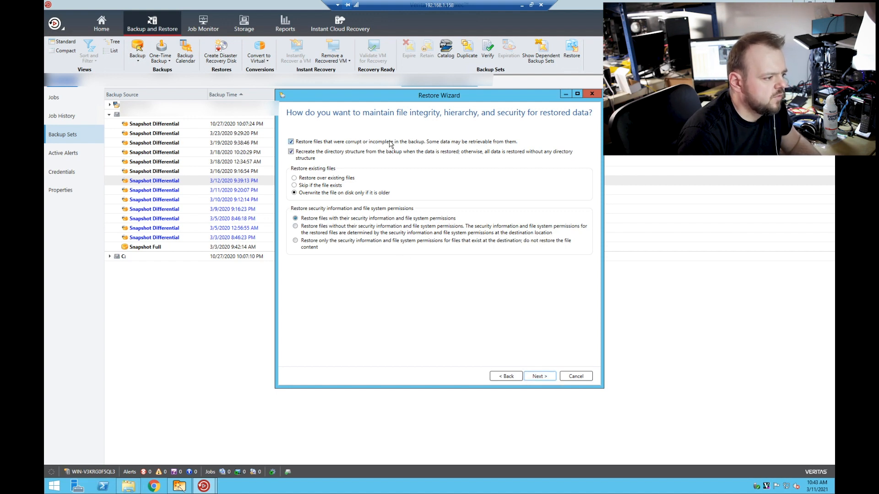
pyautogui.click(538, 377)
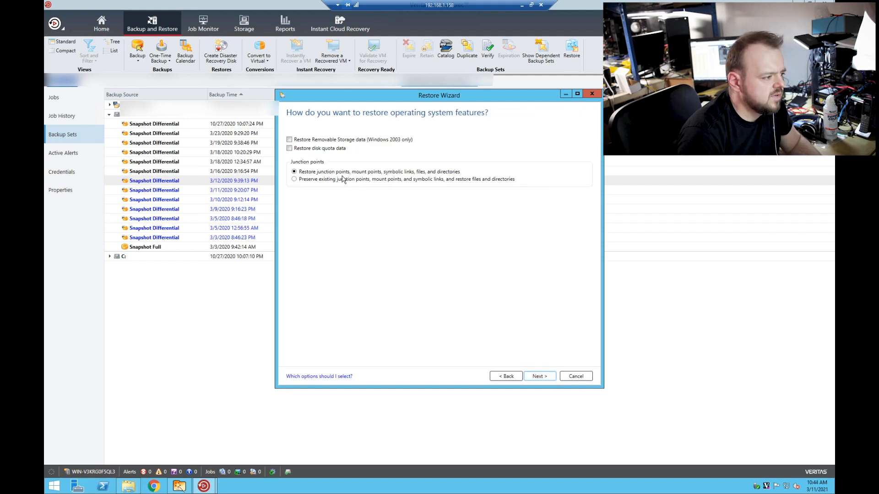
pyautogui.click(538, 376)
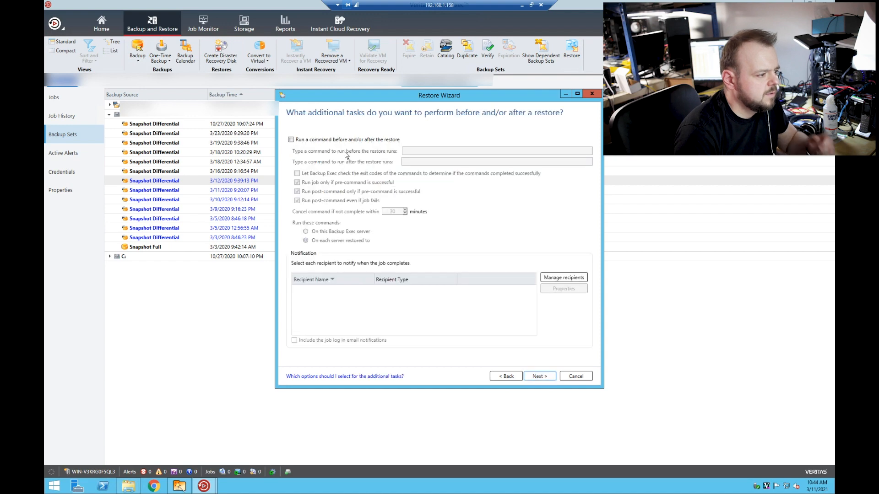
pyautogui.click(538, 376)
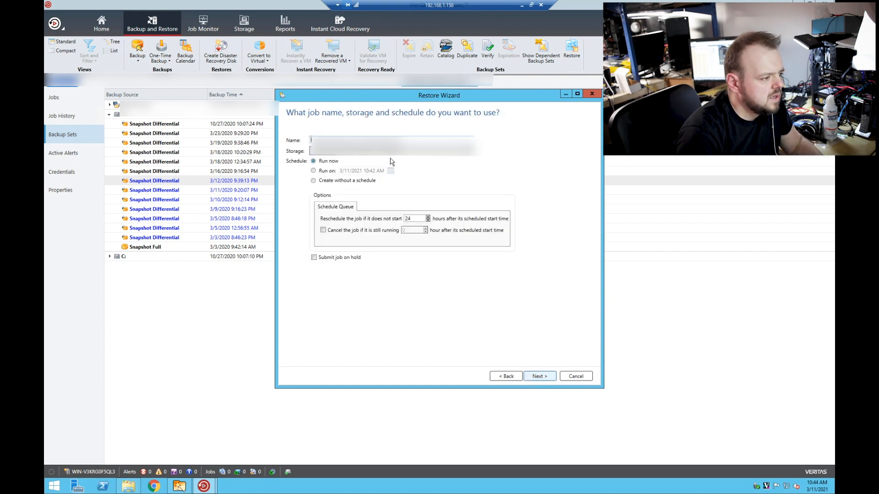
pyautogui.click(538, 376)
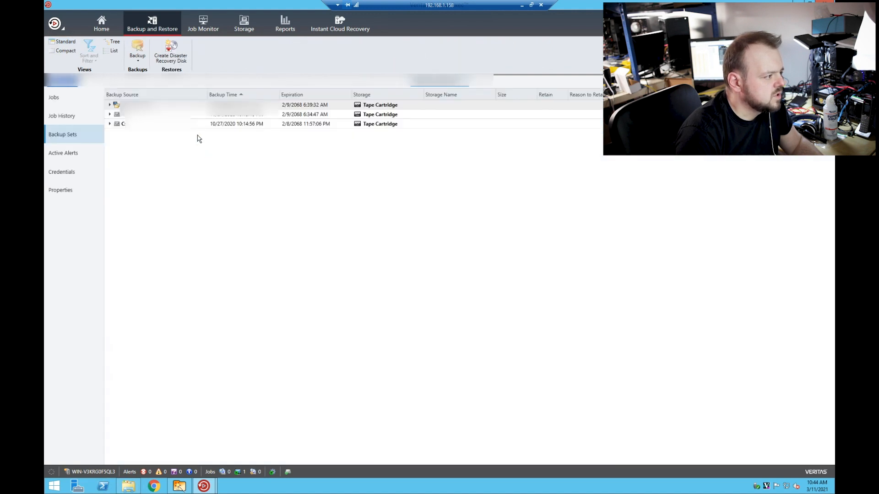
# - Start a restore of the 3/12/2020 9:48:40 PM differential D: snapshot
pyautogui.click(109, 115)
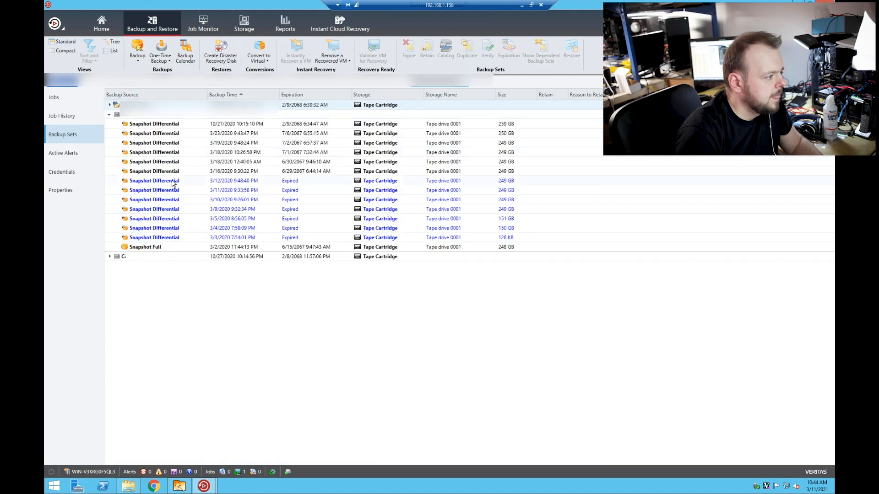
pyautogui.click(154, 181)
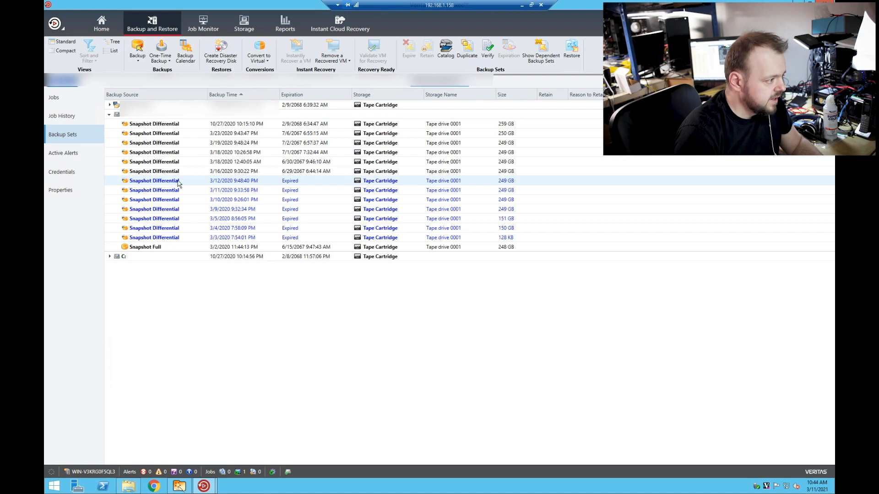
pyautogui.moveTo(498, 184)
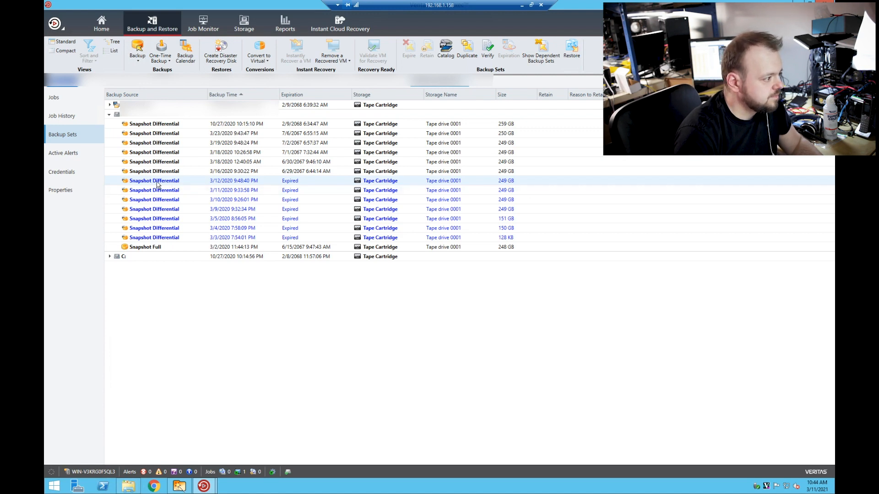
pyautogui.doubleClick(154, 180)
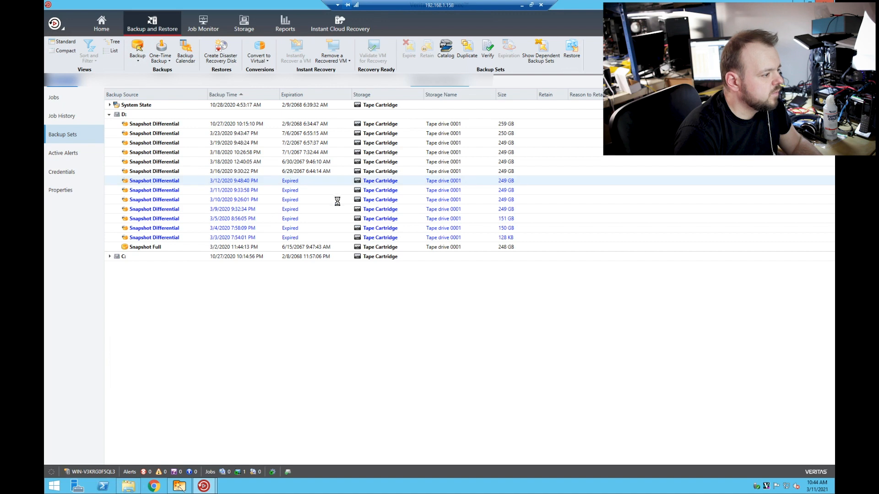
pyautogui.click(571, 50)
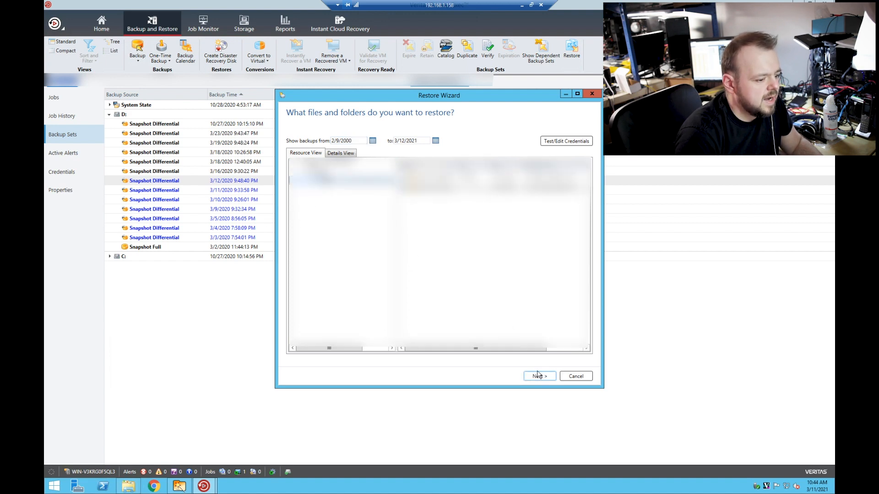
# - Submit the second restore with default options and sort Resource Monitor disk activity by read rate
pyautogui.click(538, 377)
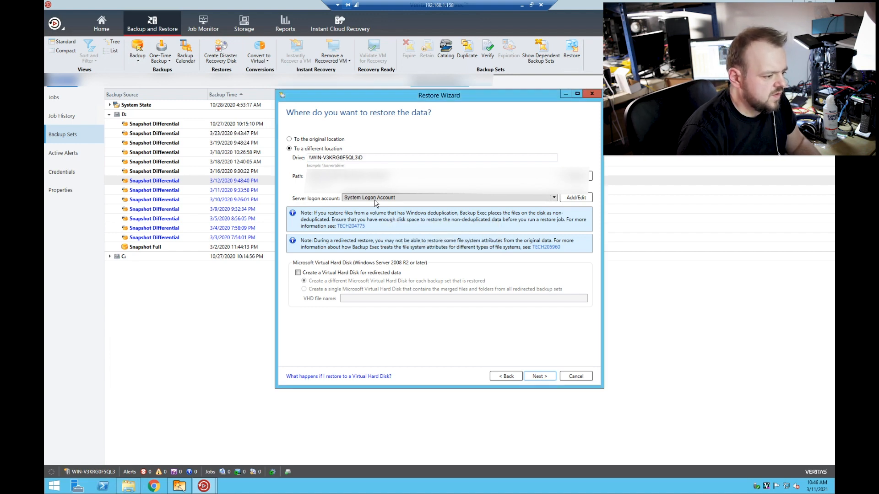
pyautogui.click(537, 376)
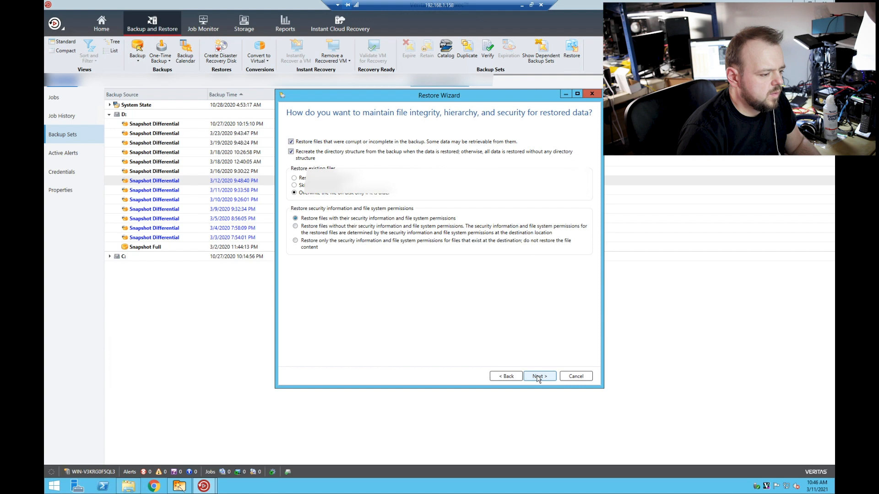
pyautogui.click(538, 376)
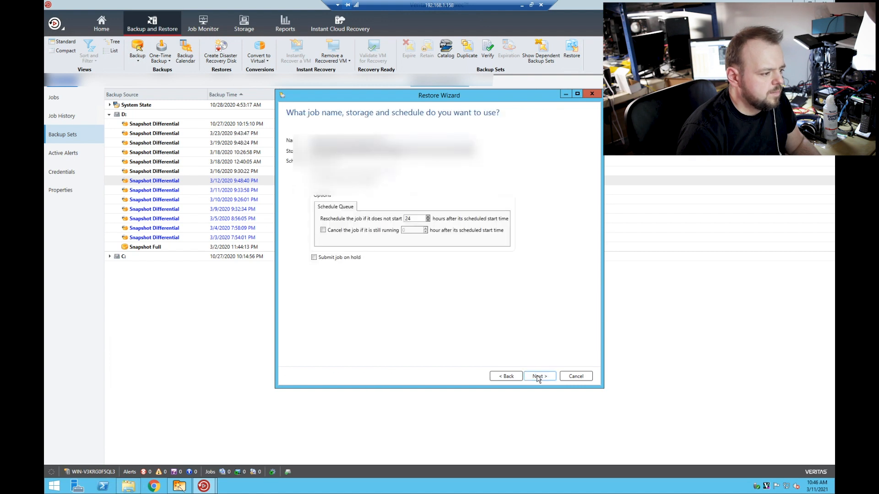
pyautogui.click(537, 377)
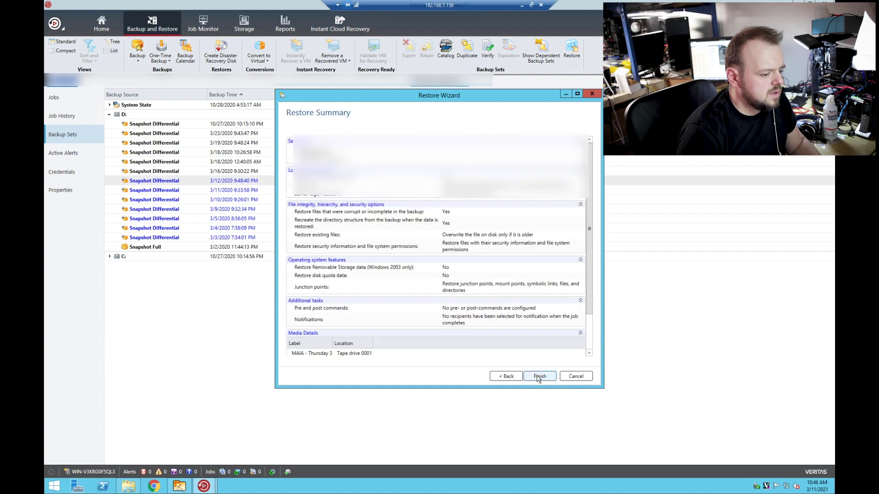
pyautogui.click(538, 376)
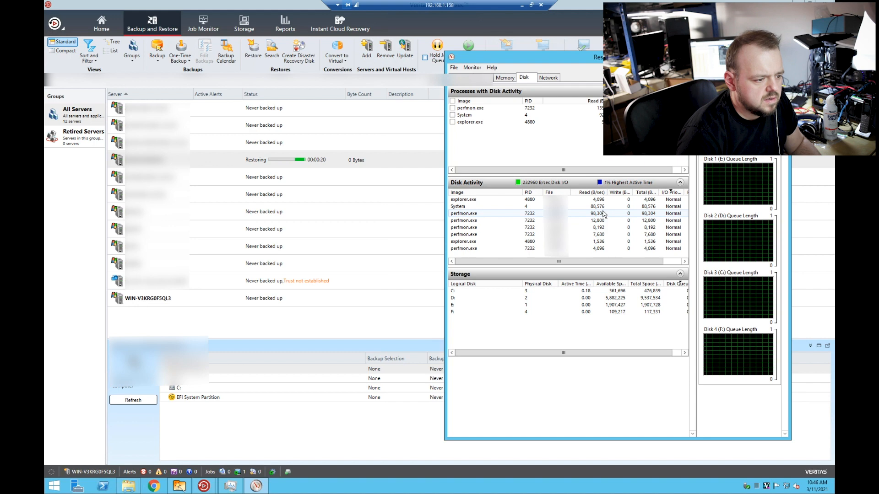
pyautogui.click(590, 192)
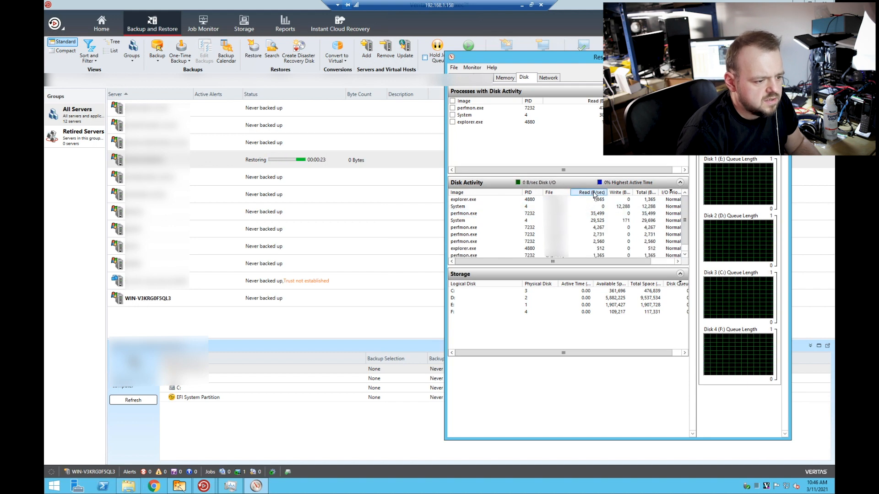